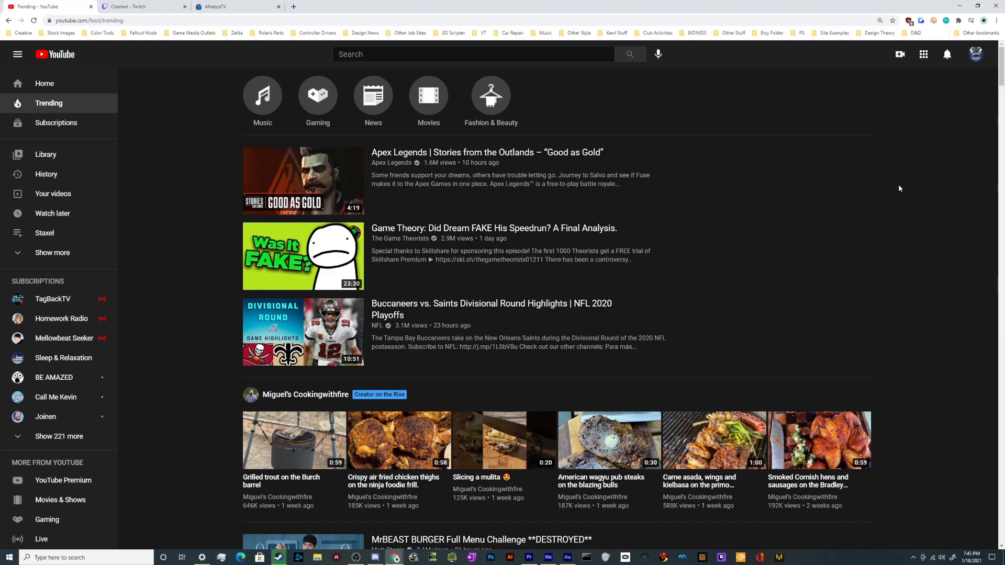
pyautogui.moveTo(899, 55)
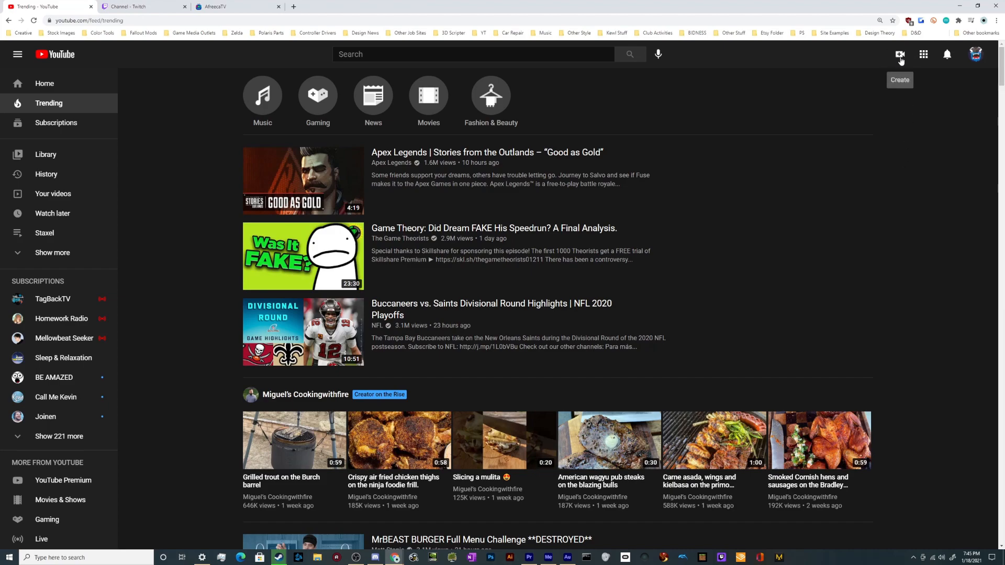
# - Choose Go live from the Create menu to open the Live Control Room
pyautogui.click(900, 55)
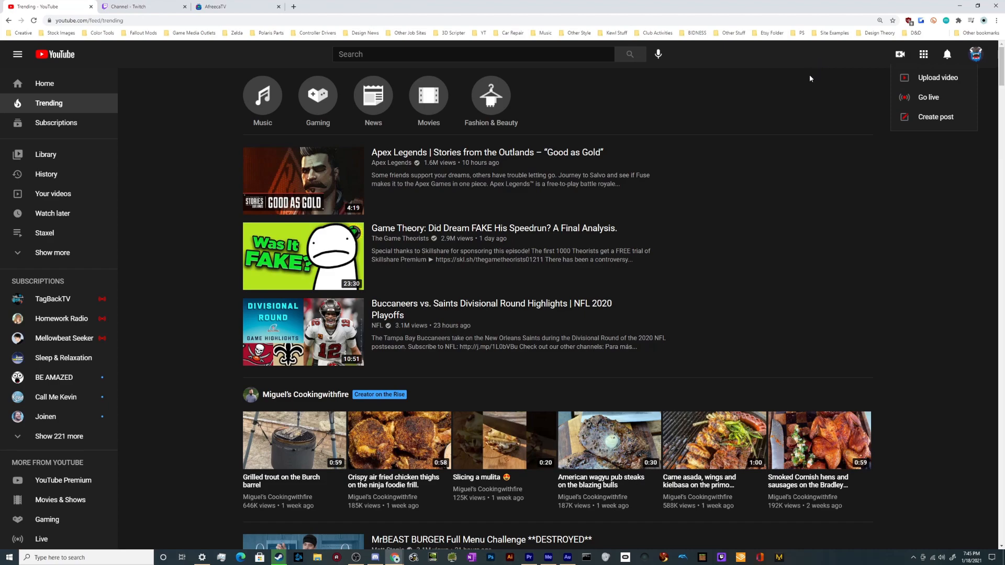
pyautogui.moveTo(904, 142)
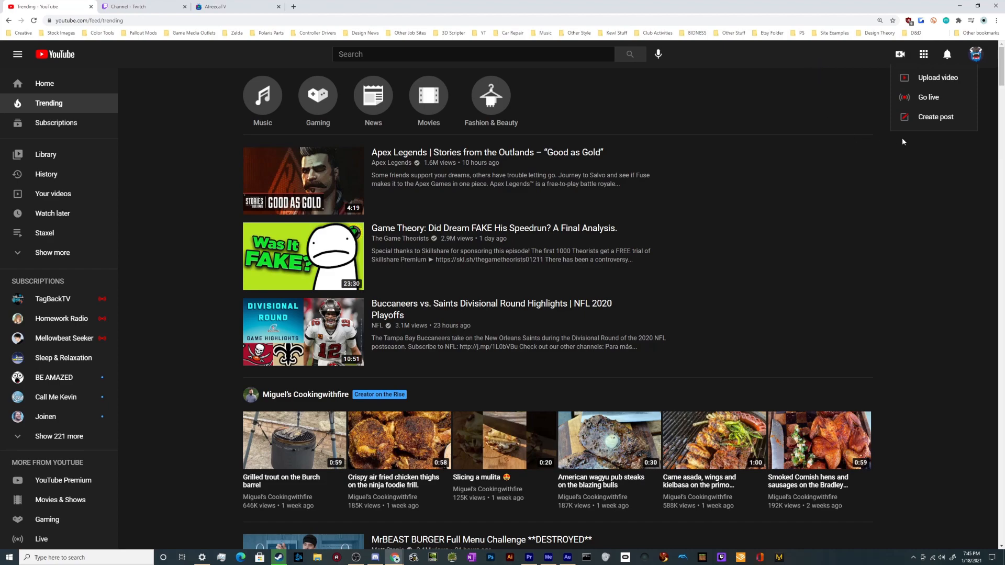
pyautogui.moveTo(907, 102)
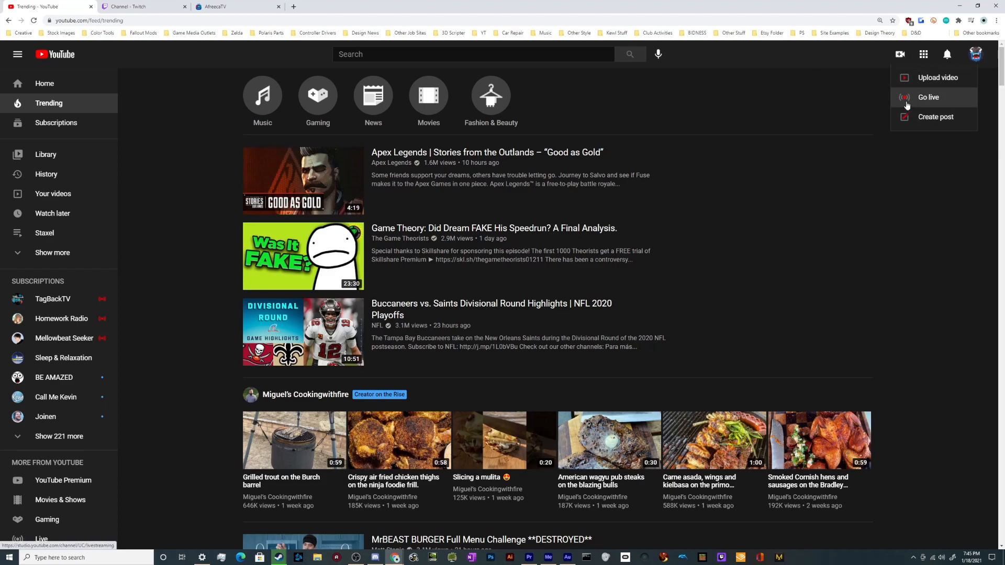
pyautogui.moveTo(935, 103)
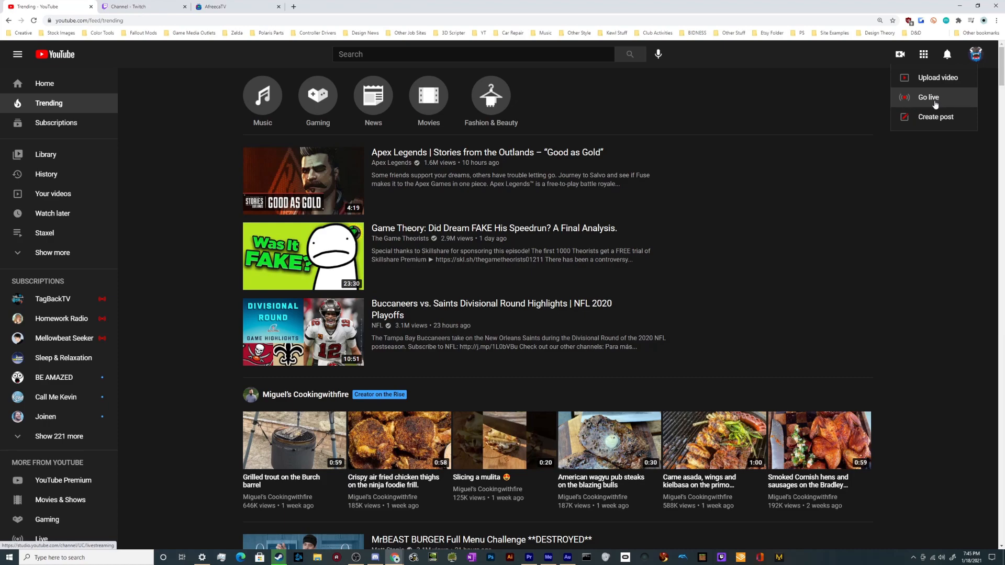
pyautogui.click(928, 98)
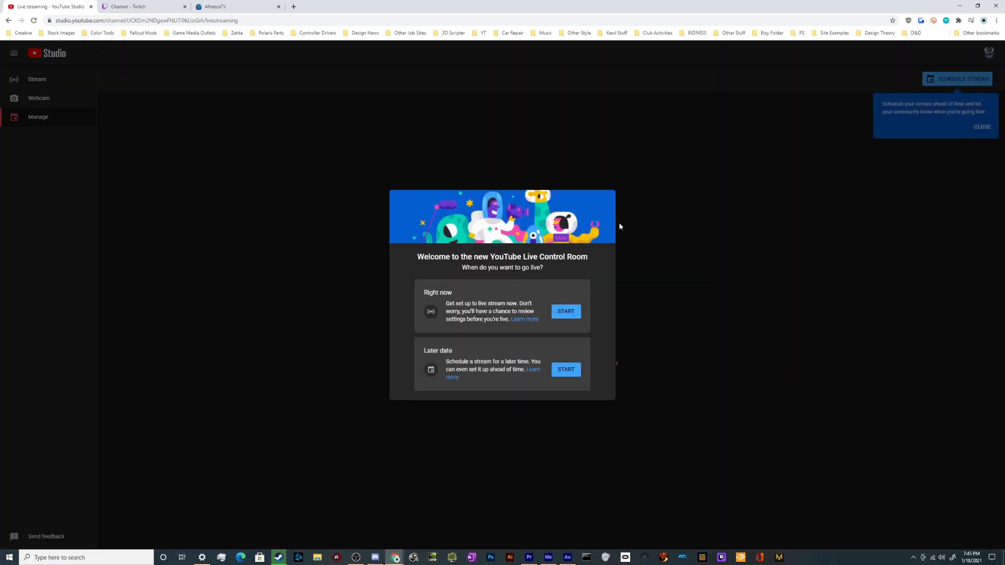
# - Choose to go live right now in the welcome dialog
pyautogui.doubleClick(438, 292)
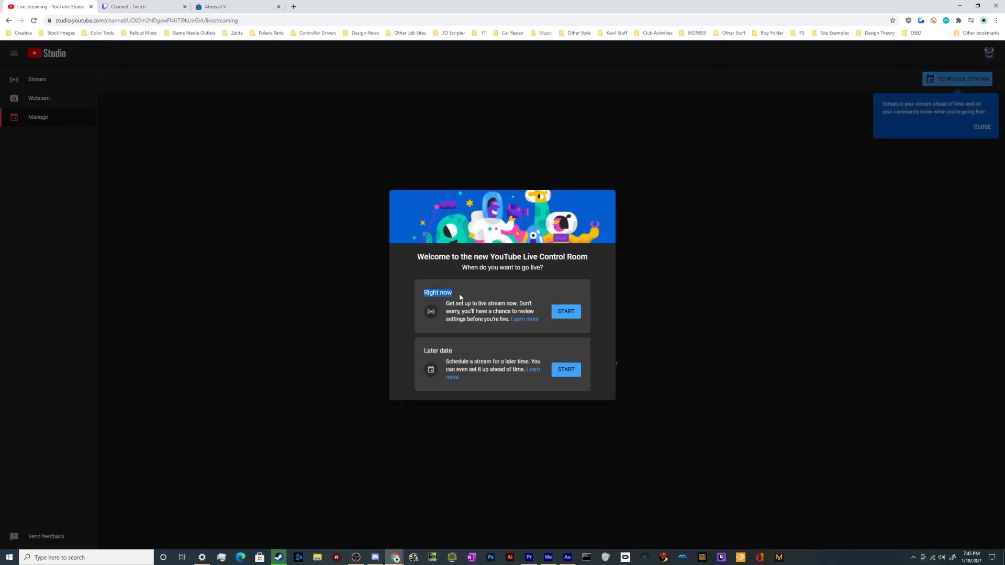
pyautogui.click(566, 311)
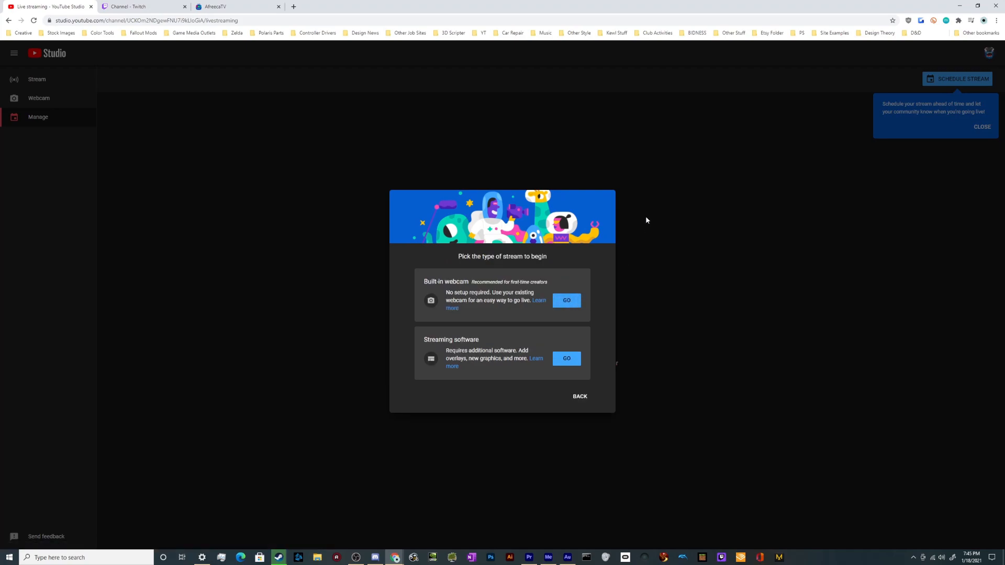
pyautogui.moveTo(424, 344)
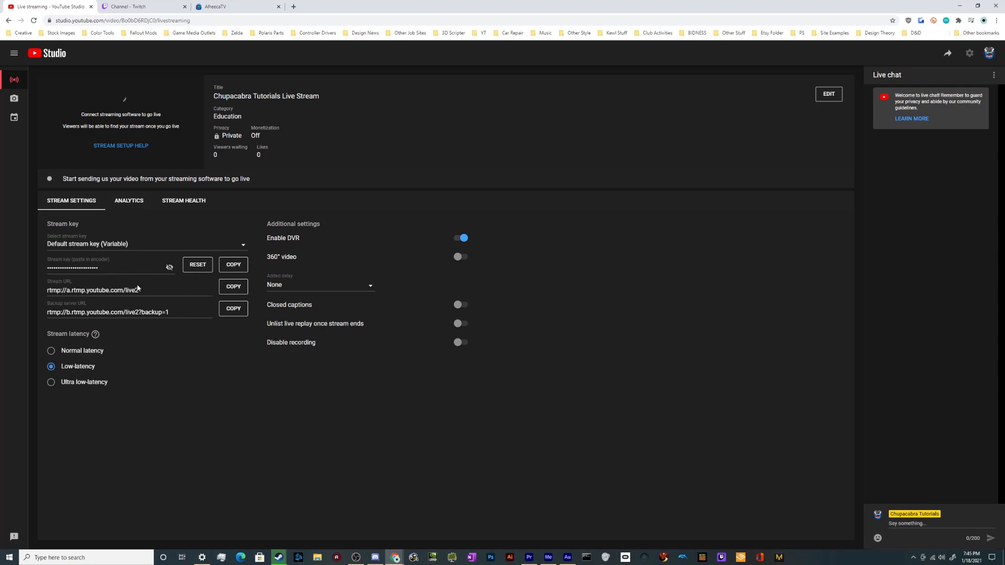
pyautogui.doubleClick(97, 290)
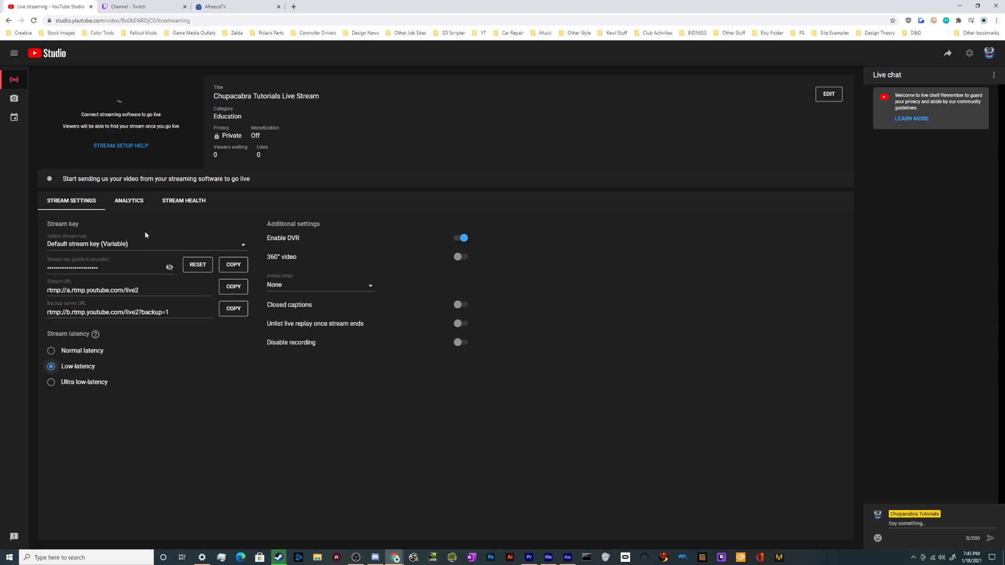
pyautogui.moveTo(52, 278)
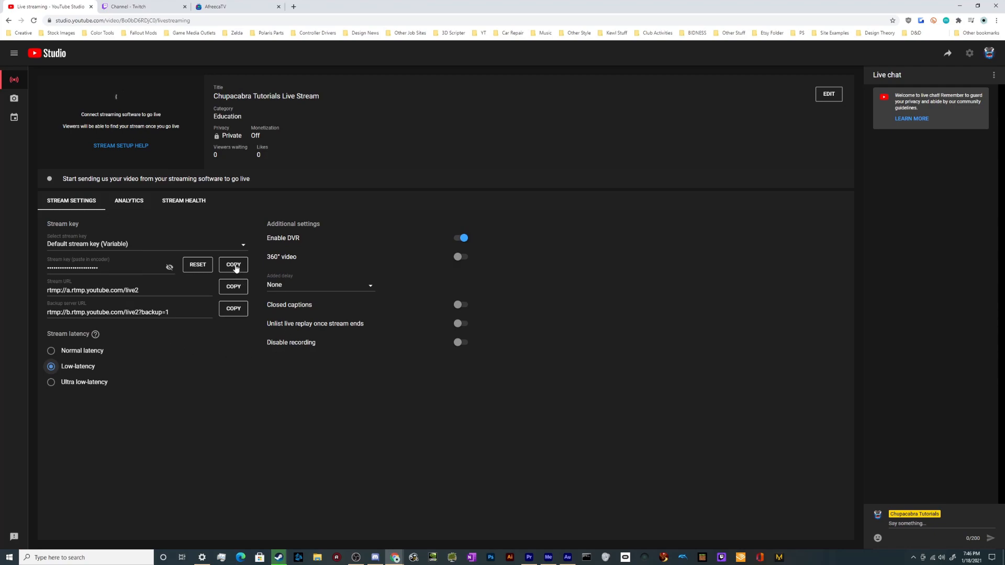
# - Copy the stream key from the Stream settings panel
pyautogui.click(232, 264)
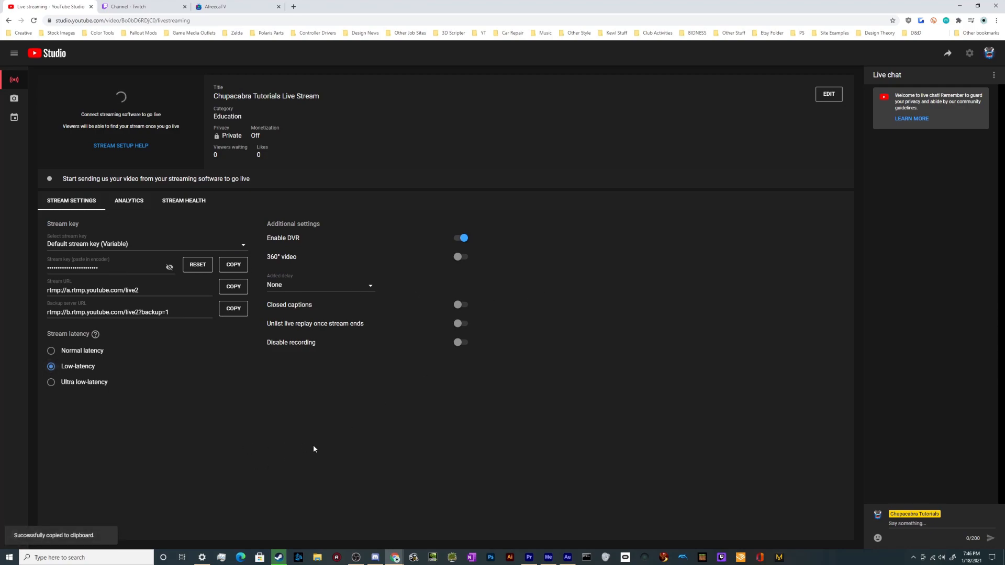
pyautogui.moveTo(364, 493)
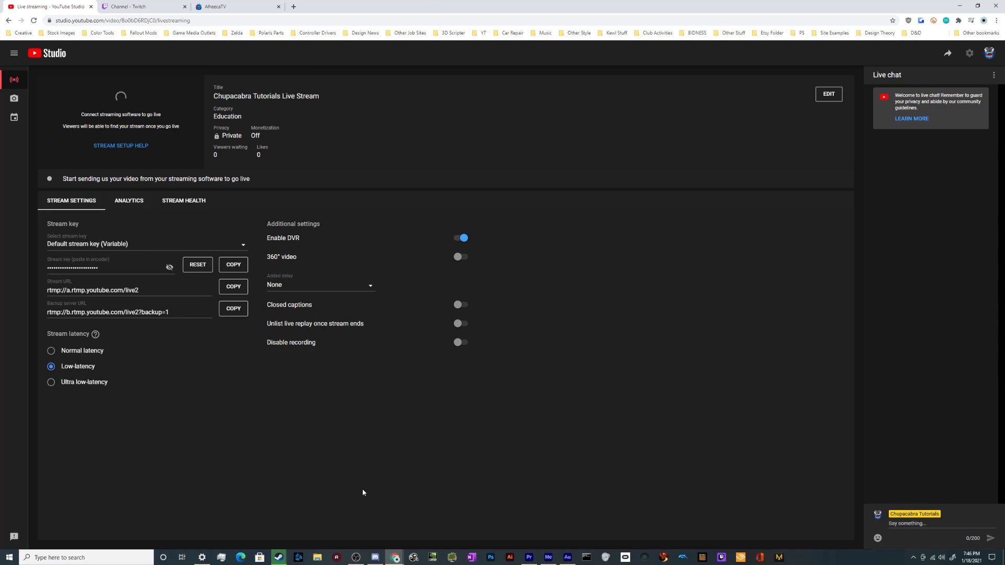
pyautogui.moveTo(195, 159)
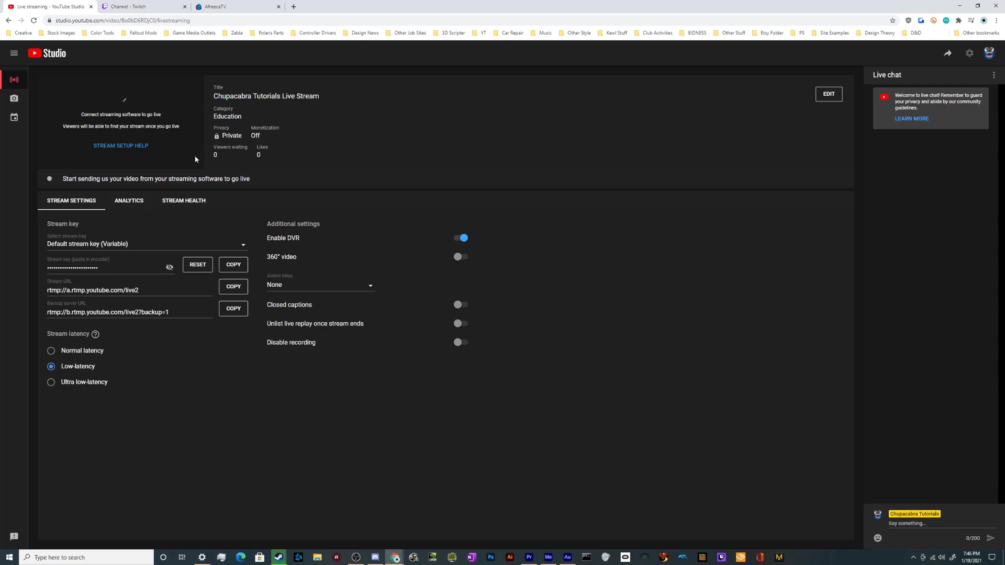